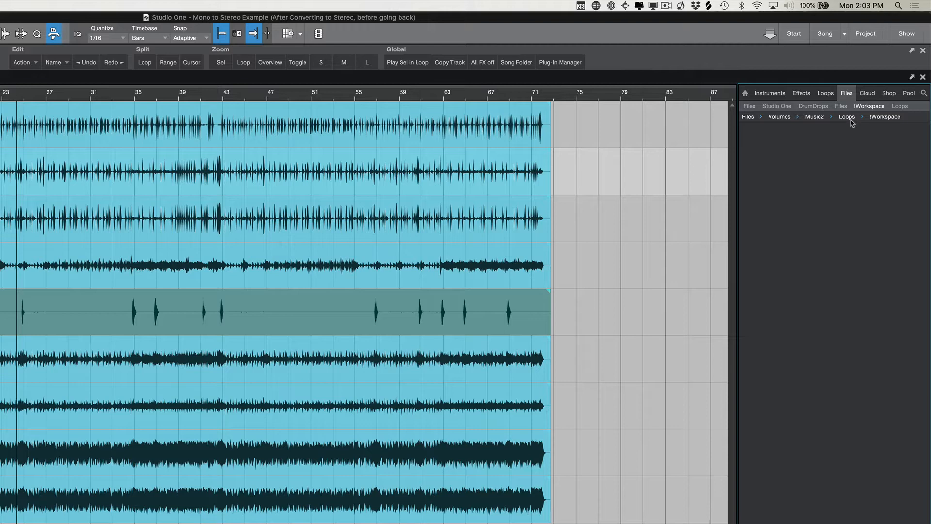
pyautogui.moveTo(884, 123)
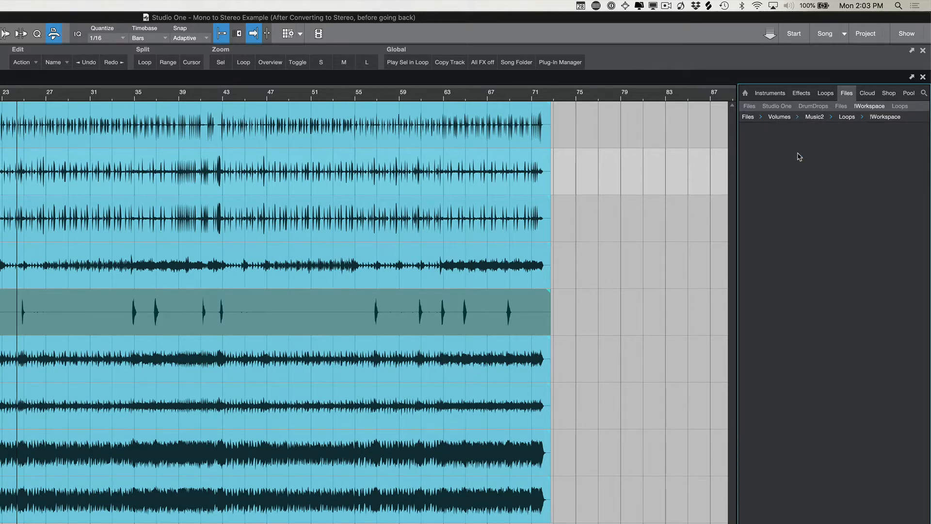
pyautogui.moveTo(891, 123)
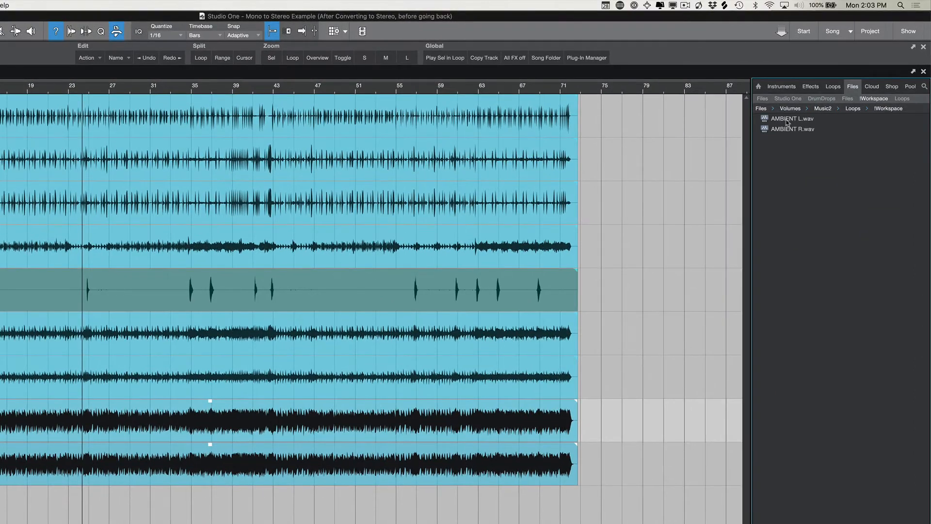
# Merge AMBIENT L.wav and AMBIENT R.wav into the stereo file AMBIENT.wav
pyautogui.click(792, 119)
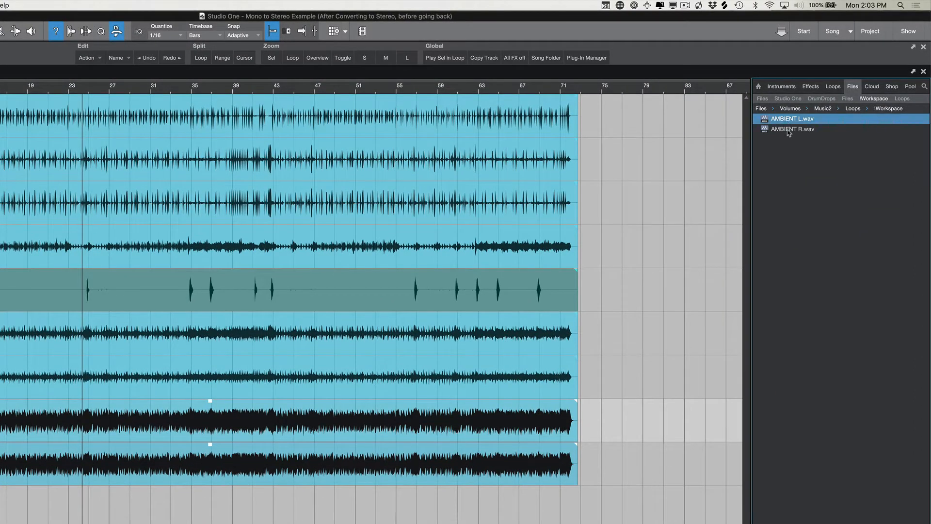
pyautogui.click(792, 129)
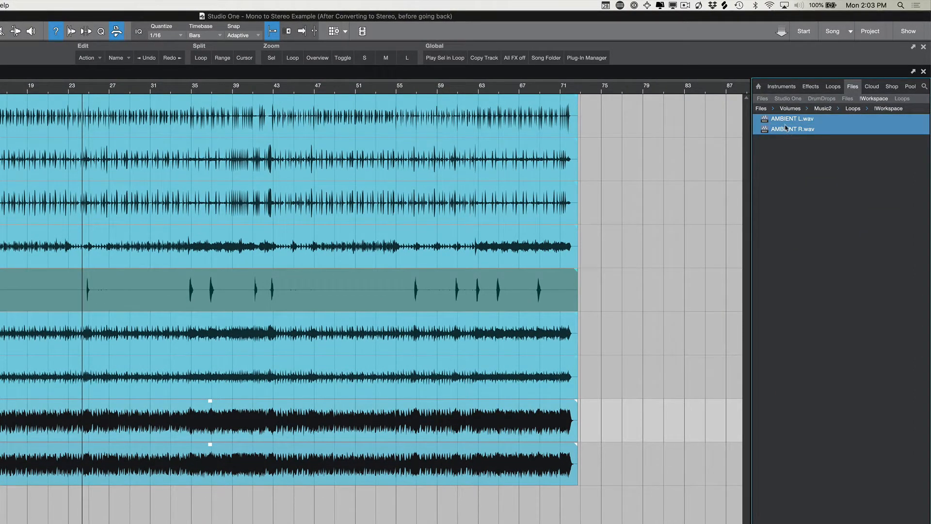
pyautogui.rightClick(792, 129)
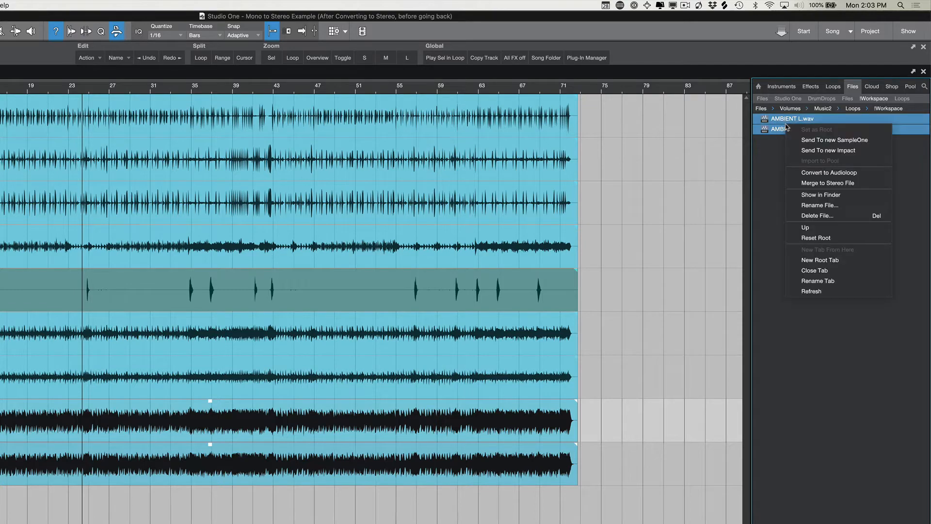
pyautogui.moveTo(827, 183)
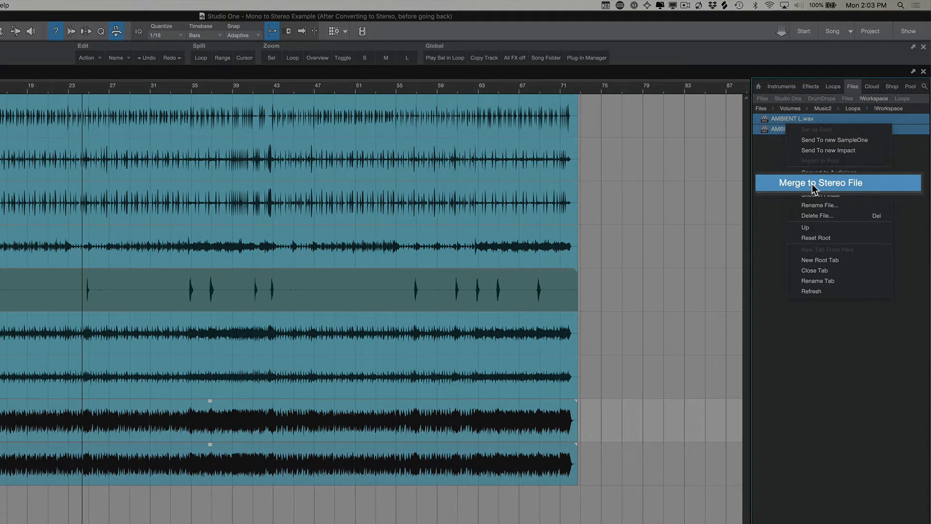
pyautogui.click(820, 183)
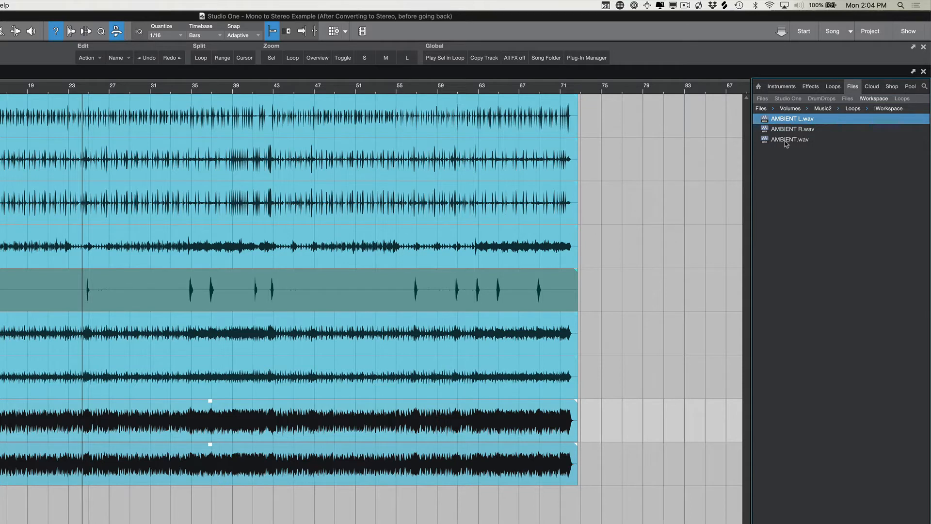
# Select the merged AMBIENT.wav stereo file in the Files browser
pyautogui.click(789, 139)
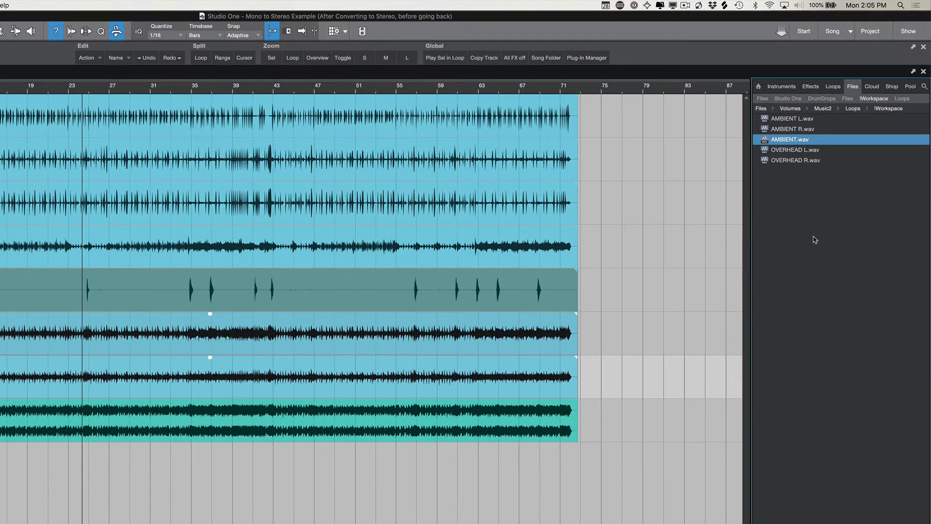
# Select OVERHEAD L.wav and OVERHEAD R.wav and bring up their file actions menu
pyautogui.click(795, 150)
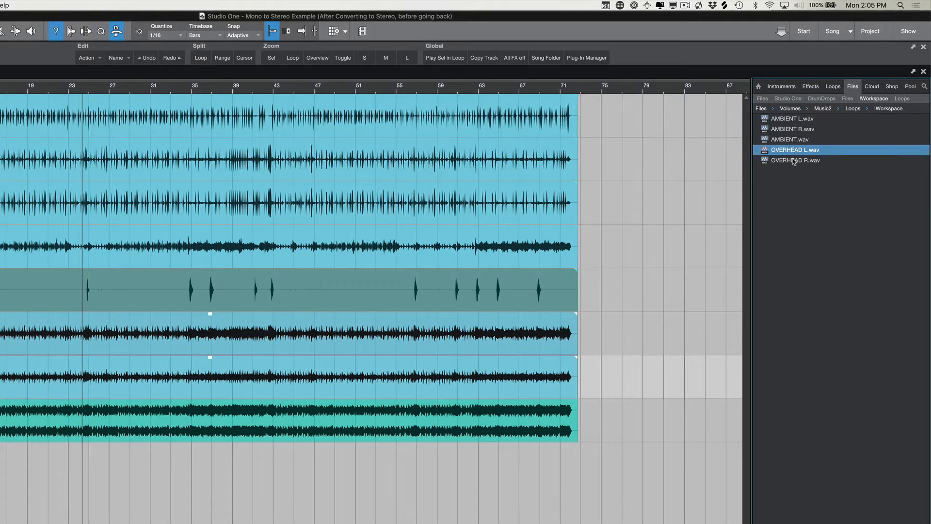
pyautogui.rightClick(795, 161)
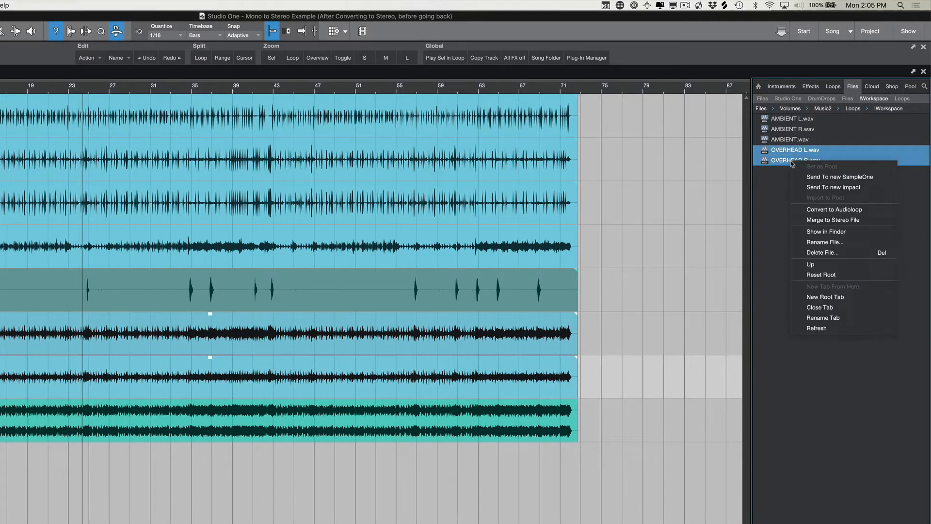
pyautogui.moveTo(831, 220)
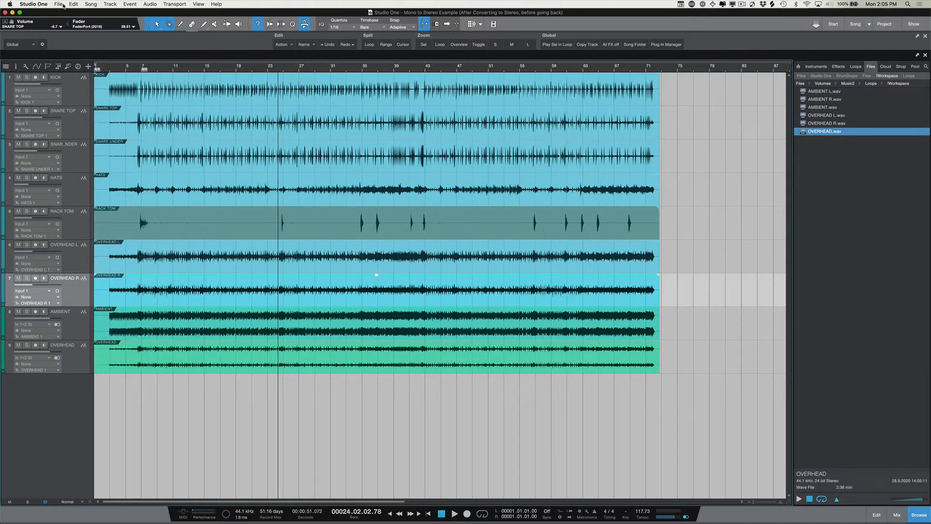
# Save a new song version described as 'Before Converting Drums to Stereo'
pyautogui.click(58, 4)
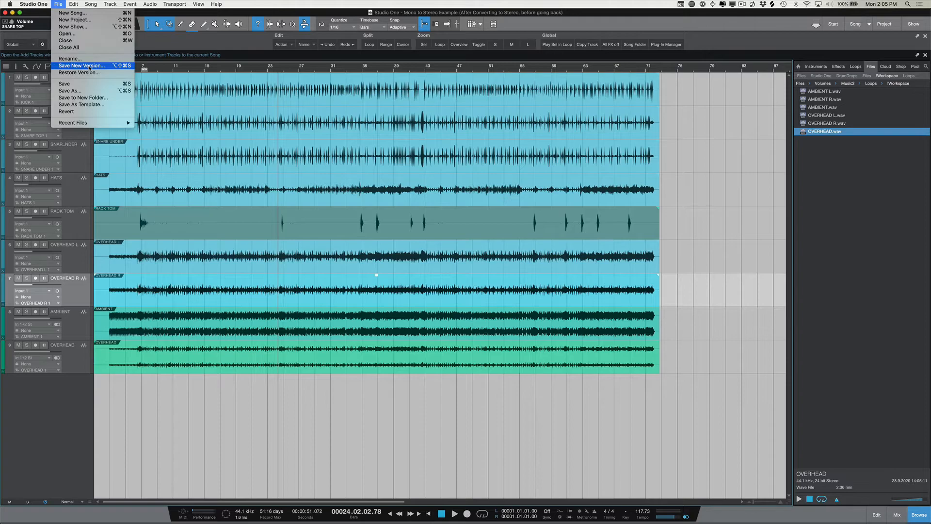
pyautogui.click(81, 65)
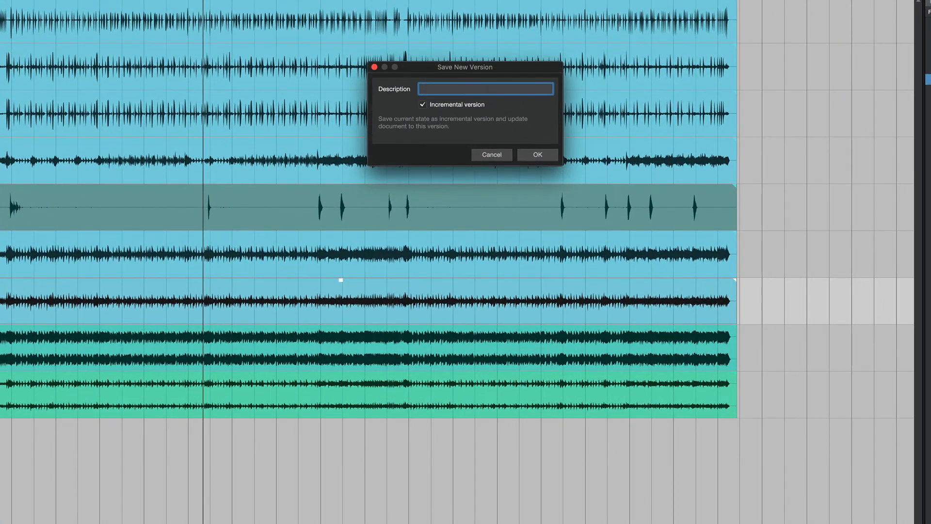
pyautogui.write('Before Converting Drums to Stereo')
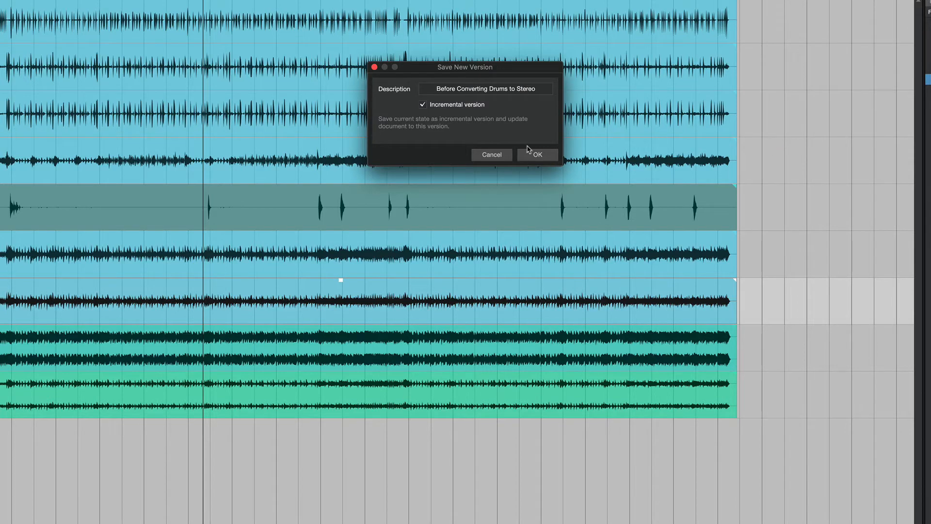
pyautogui.click(536, 154)
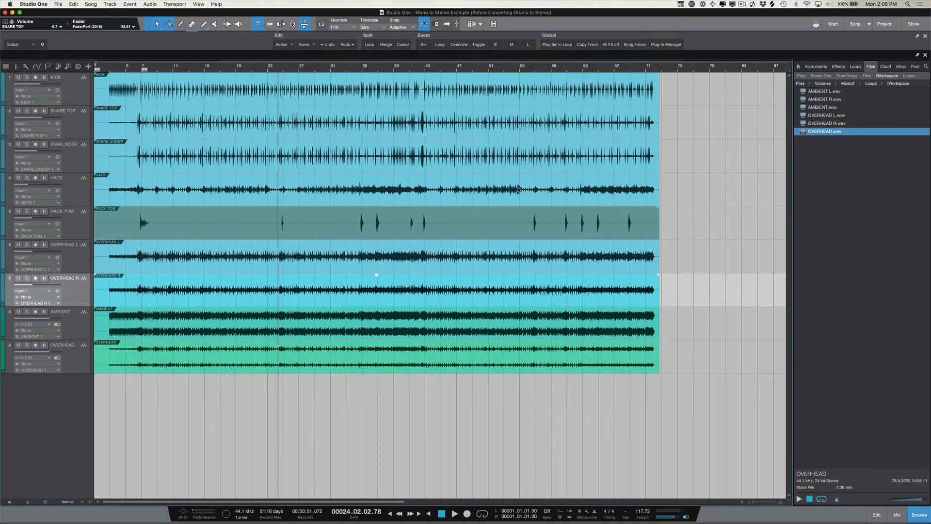
pyautogui.moveTo(86, 264)
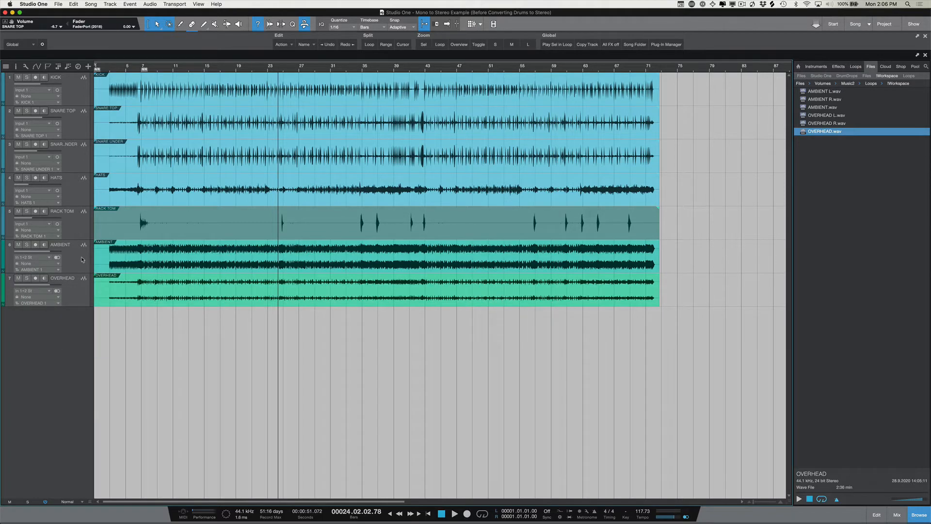
# Remove the mono OVERHEAD L and OVERHEAD R tracks from the arrangement
pyautogui.click(897, 514)
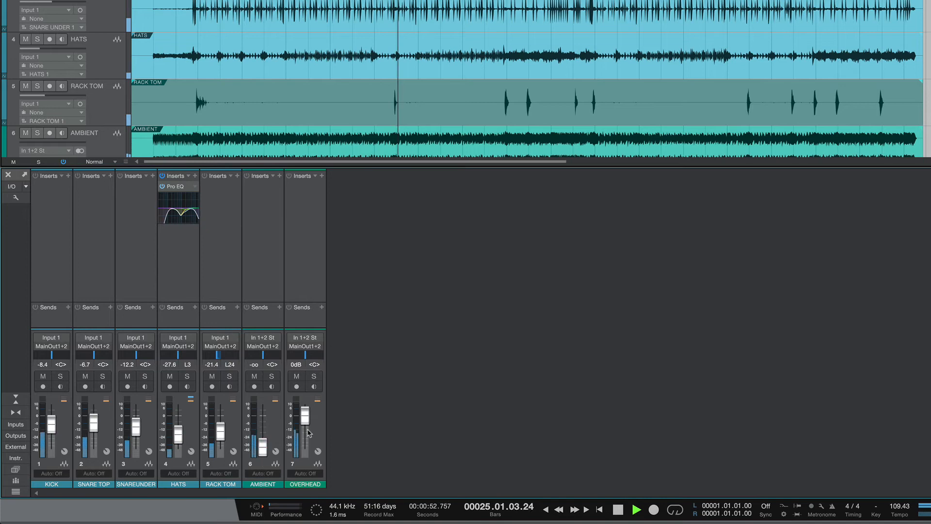
# Lower the OVERHEAD fader to about -13.2 dB and AMBIENT to -24.5 dB
pyautogui.moveTo(305, 412); pyautogui.dragTo(303, 430)
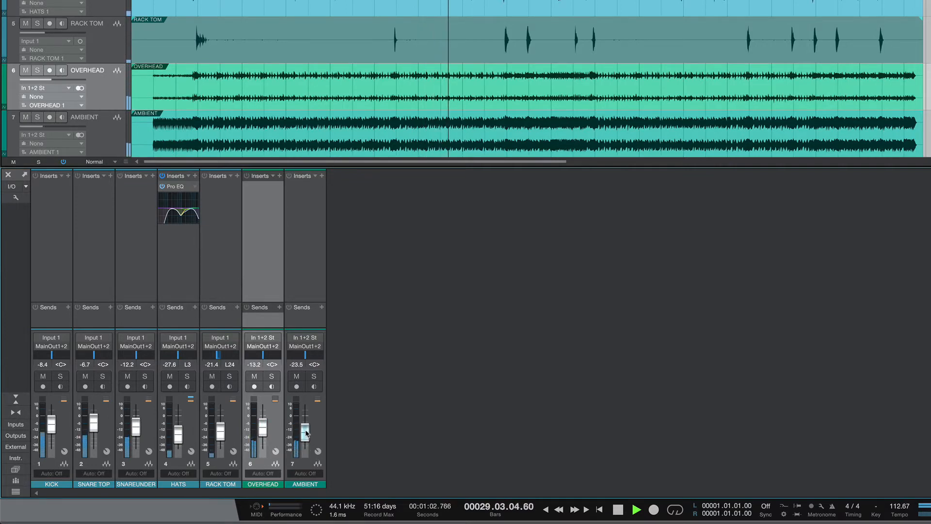
pyautogui.moveTo(304, 428); pyautogui.dragTo(304, 432)
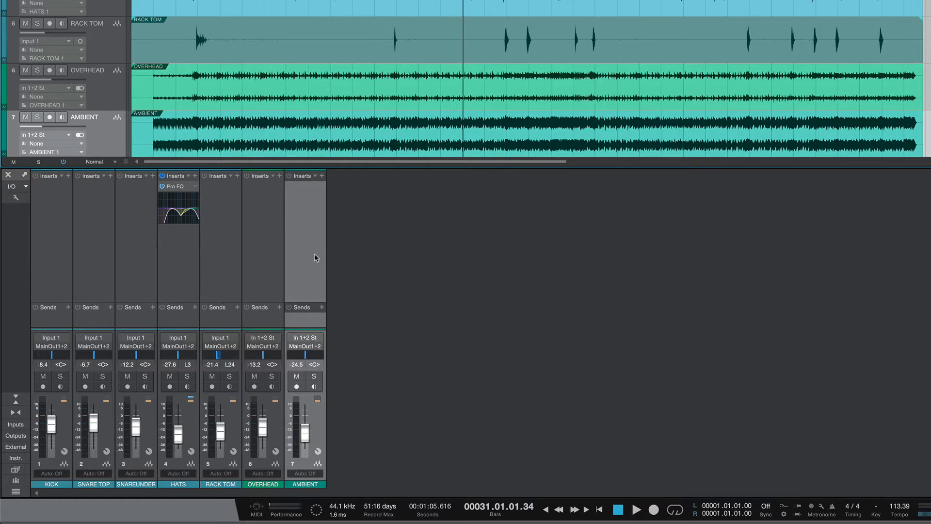
pyautogui.moveTo(314, 277)
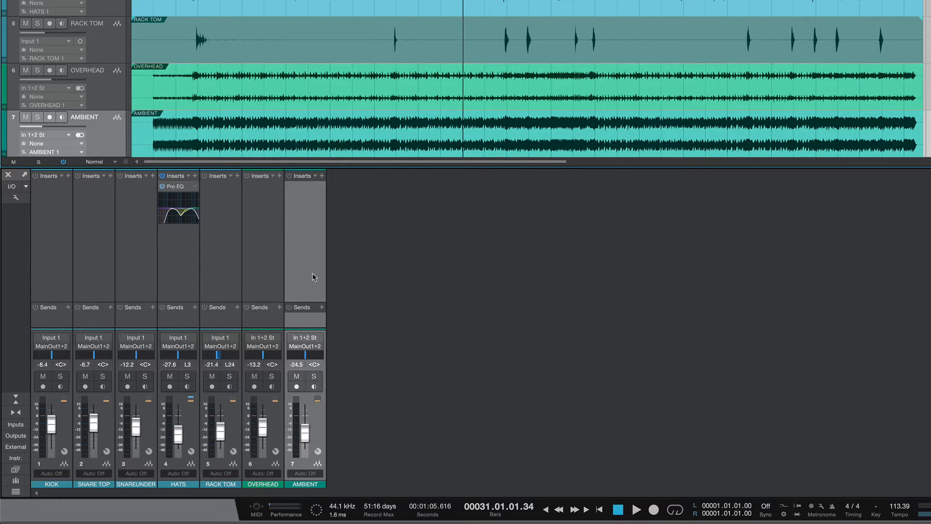
pyautogui.moveTo(748, 208)
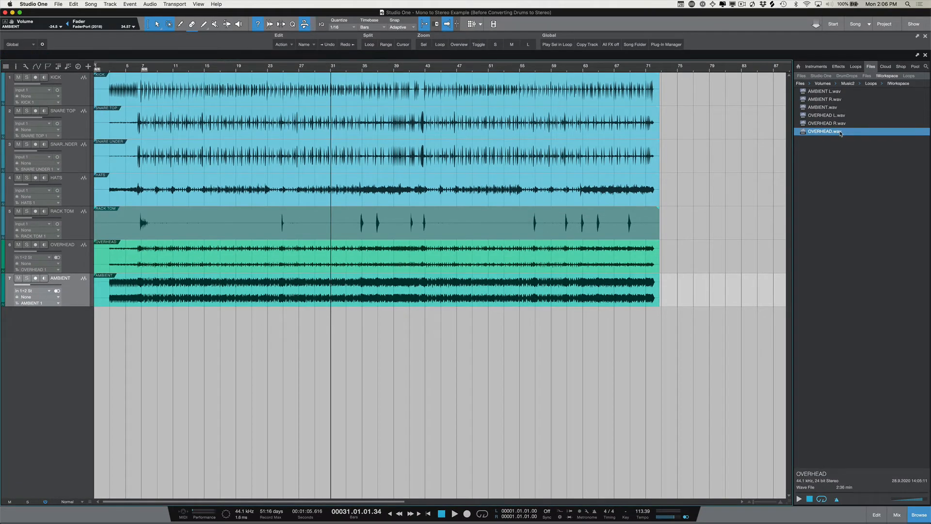
# Permanently delete the leftover mono and stereo ambient and overhead files from disk
pyautogui.click(824, 90)
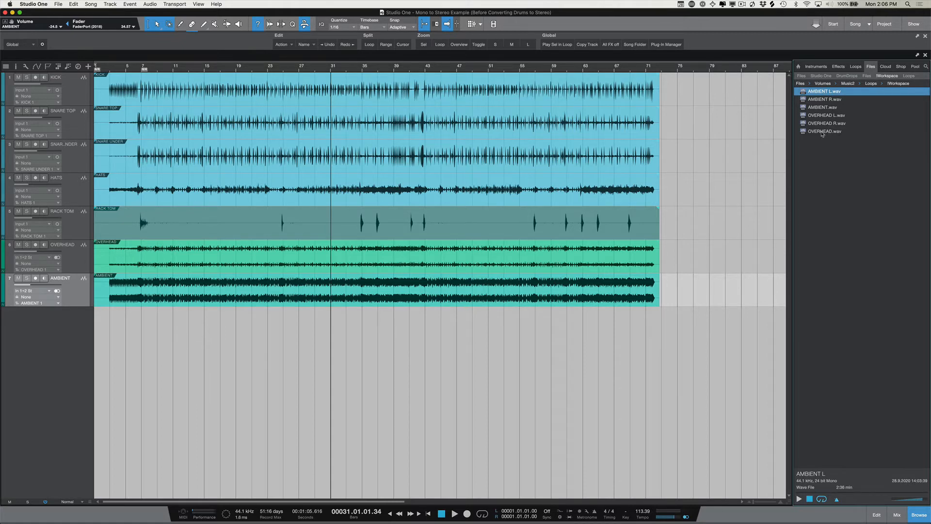
pyautogui.click(824, 131)
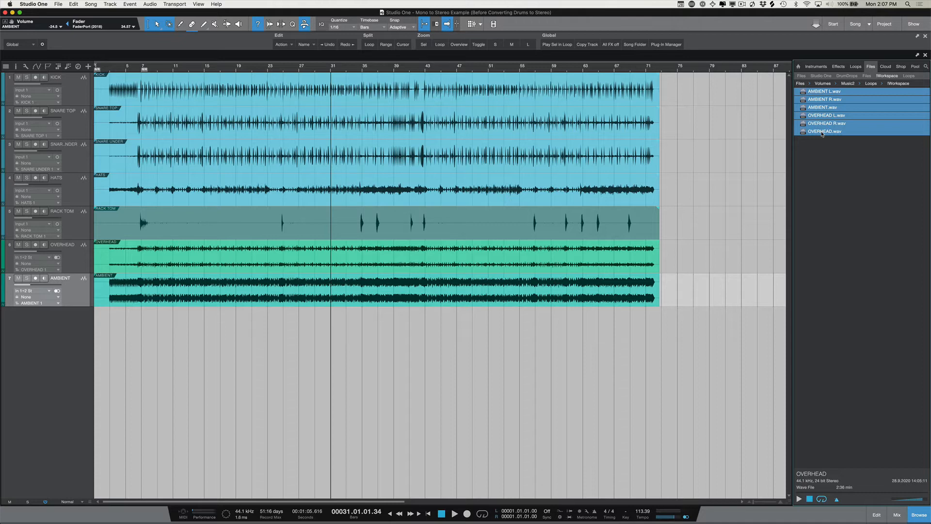
pyautogui.click(824, 108)
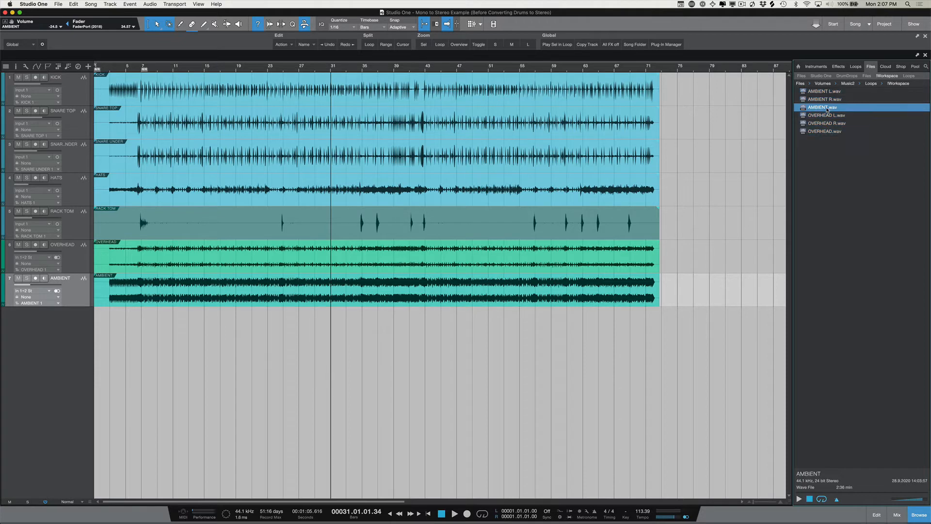
pyautogui.click(825, 91)
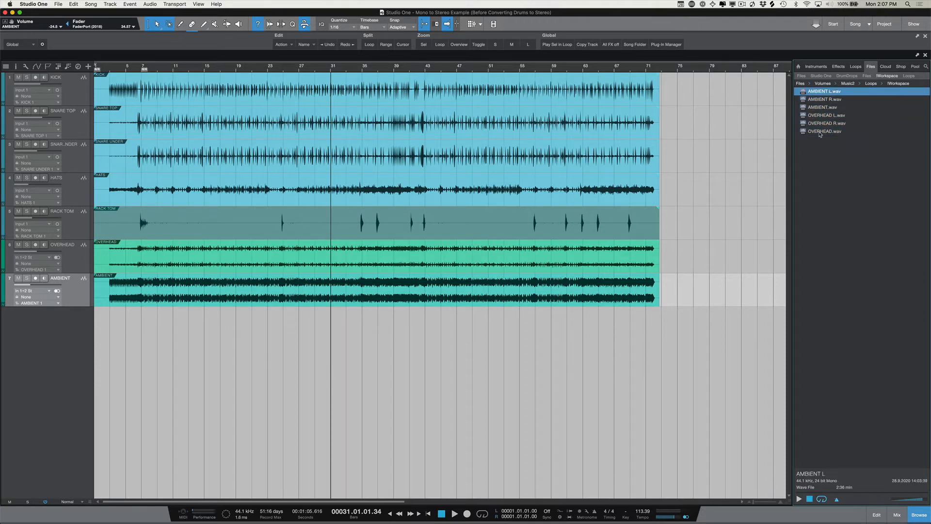
pyautogui.click(825, 130)
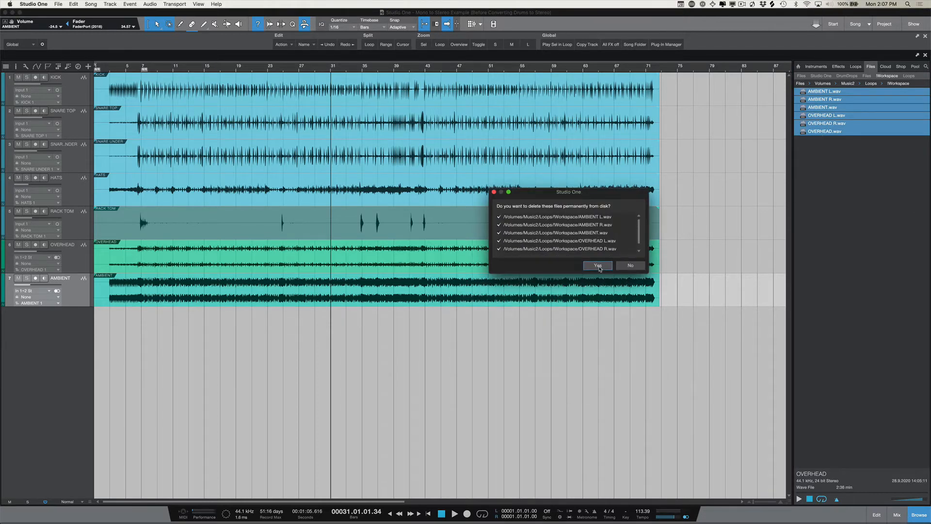
pyautogui.click(596, 265)
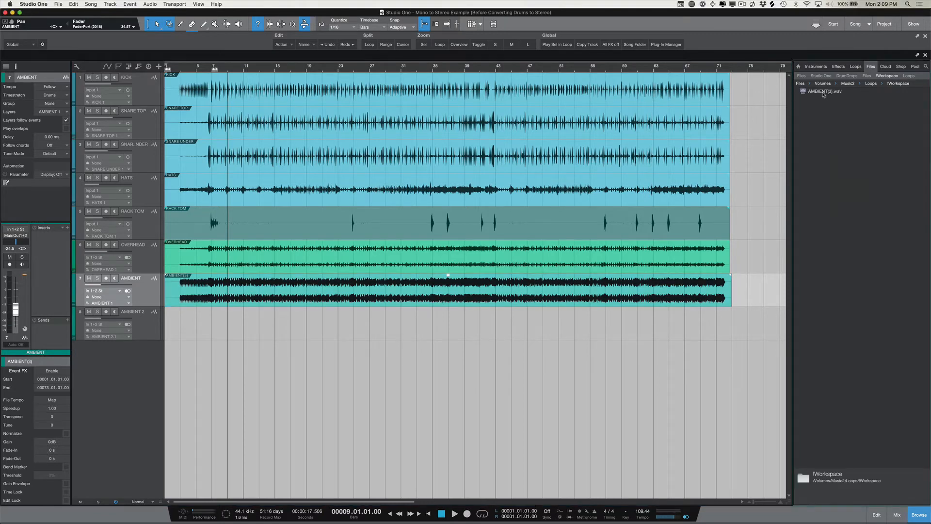
# Split AMBIENT(3).wav into mono AMBIENT(3).L.wav and AMBIENT(3).R.wav, selecting the new files
pyautogui.click(820, 90)
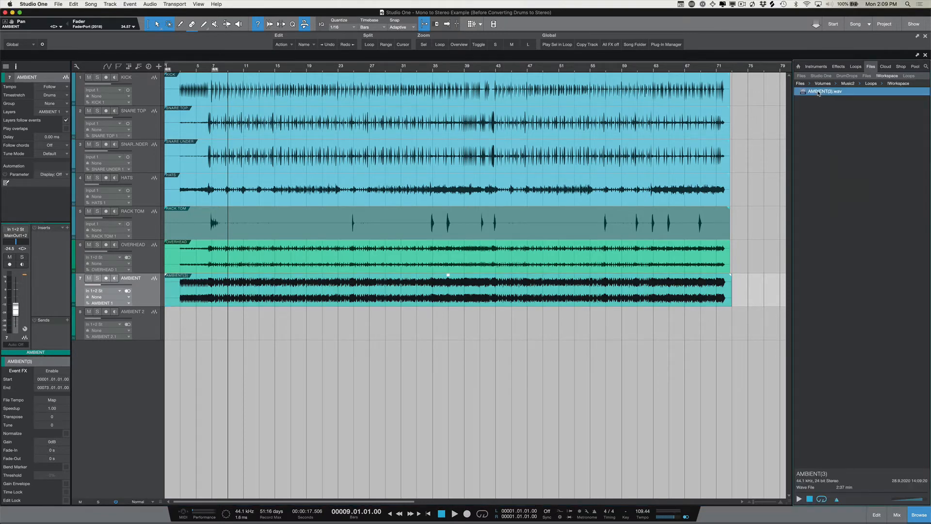
pyautogui.rightClick(821, 92)
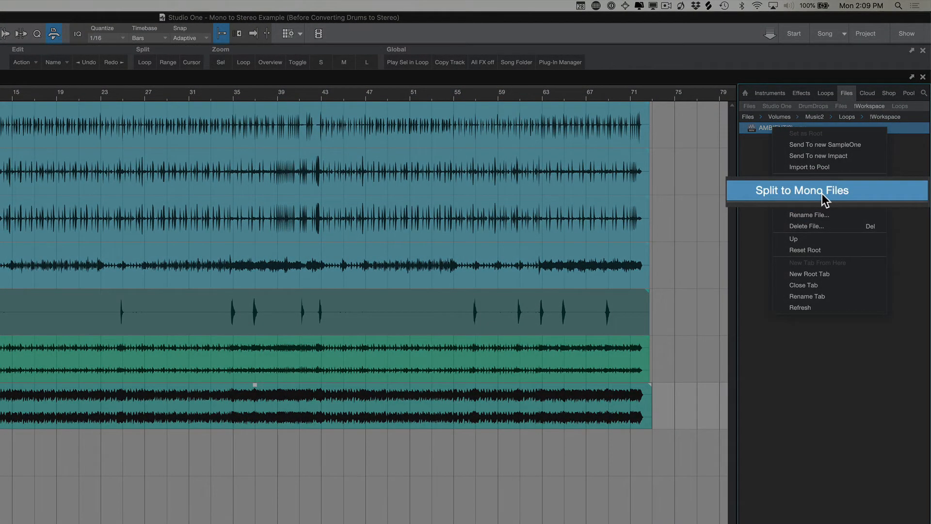
pyautogui.click(803, 190)
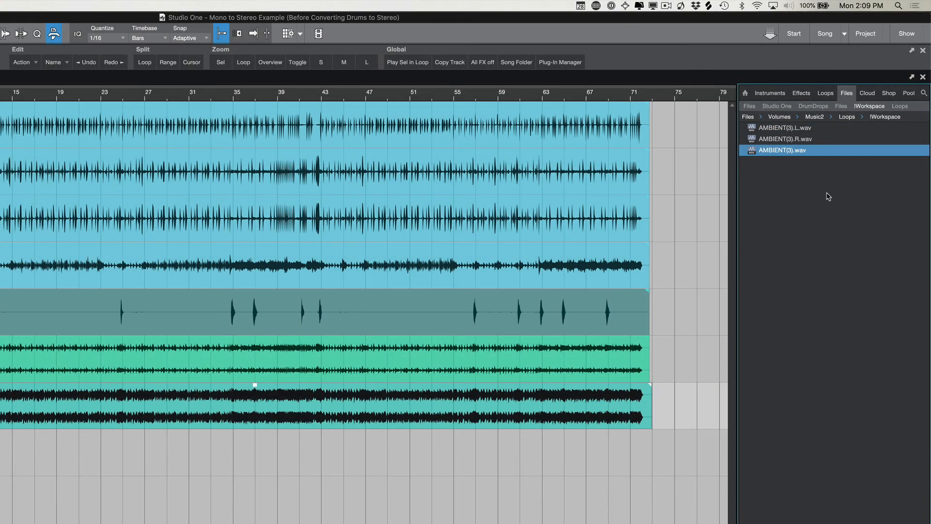
pyautogui.moveTo(784, 142)
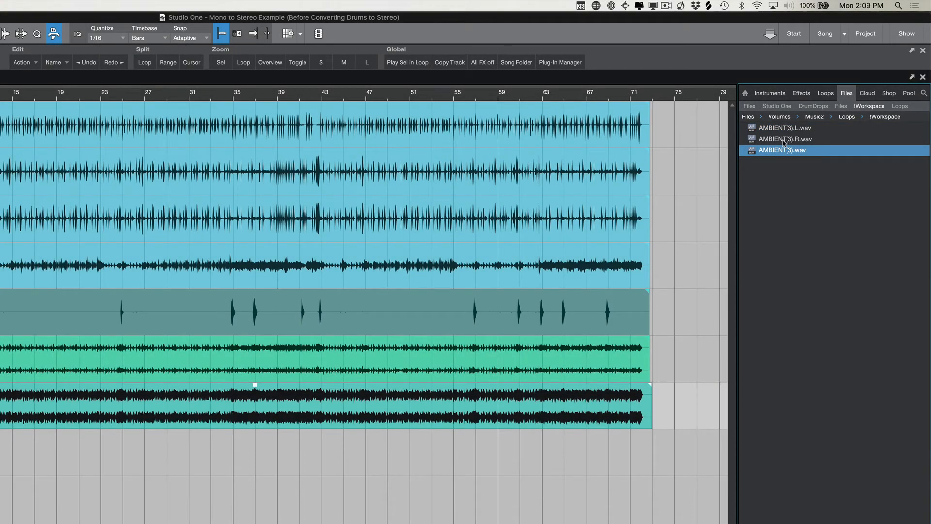
pyautogui.click(783, 127)
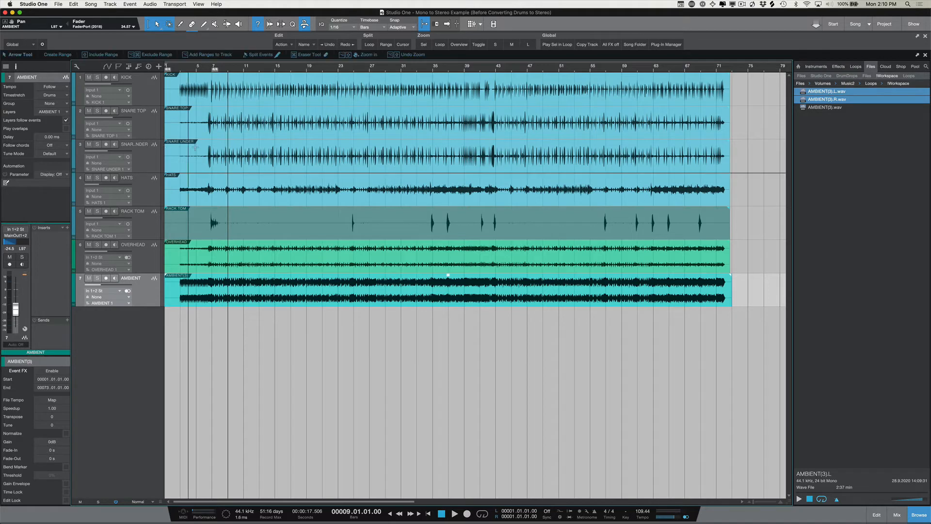
# Merge SNARE TOP and SNARE UNDER files to stereo SNARE.wav, then select both mono snare tracks
pyautogui.click(134, 110)
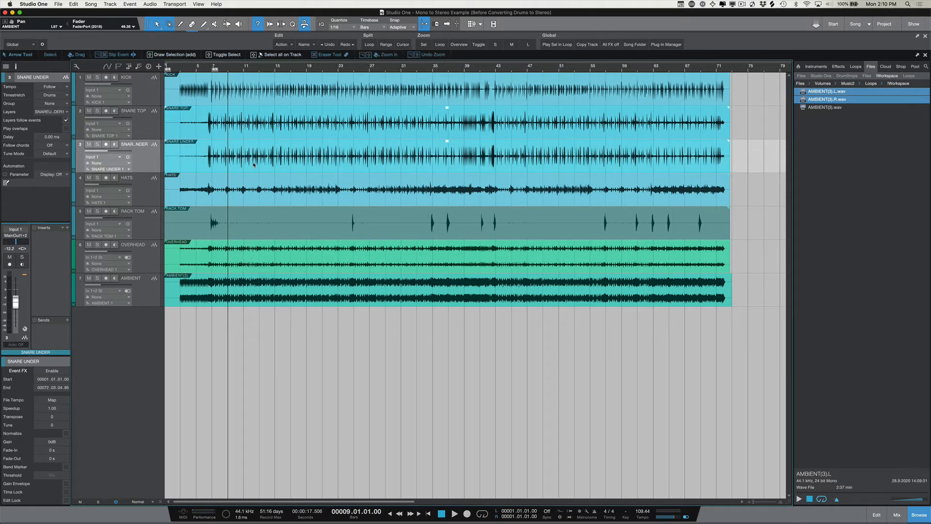
pyautogui.moveTo(491, 129)
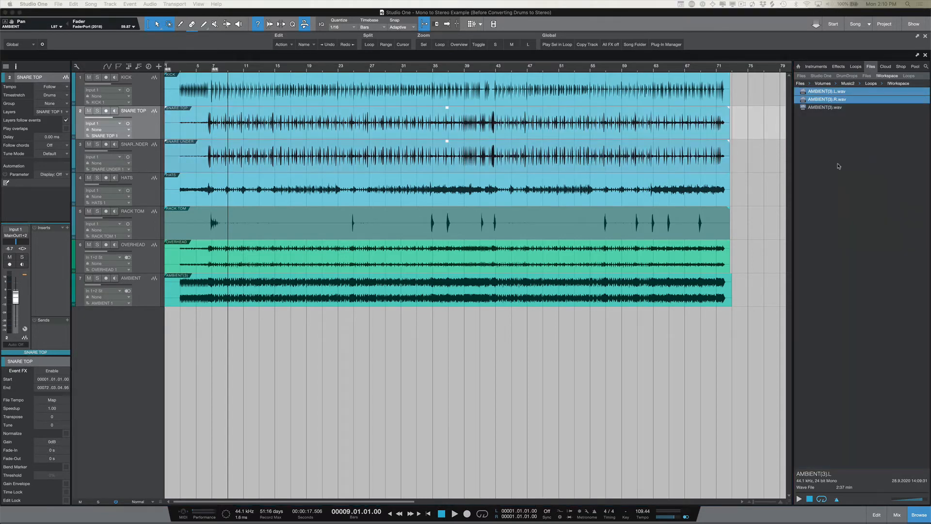
pyautogui.click(825, 116)
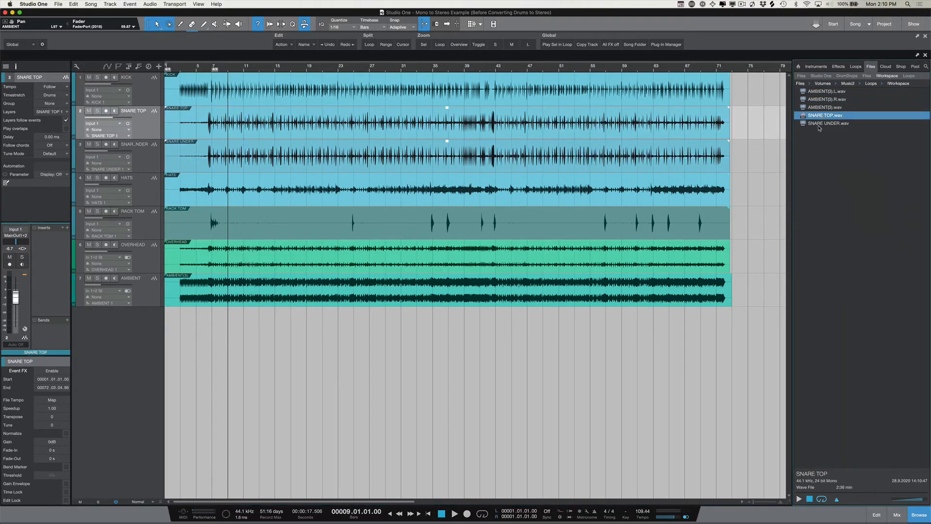
pyautogui.rightClick(827, 122)
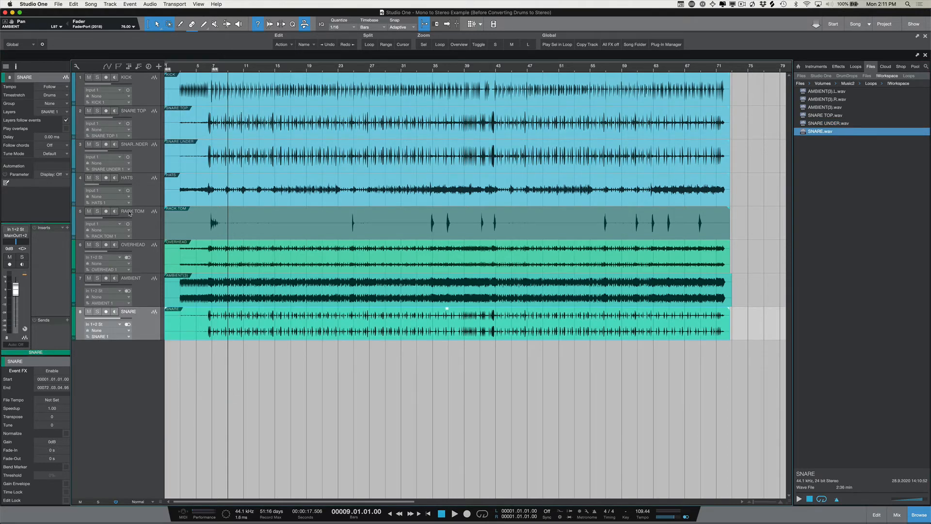
pyautogui.click(134, 110)
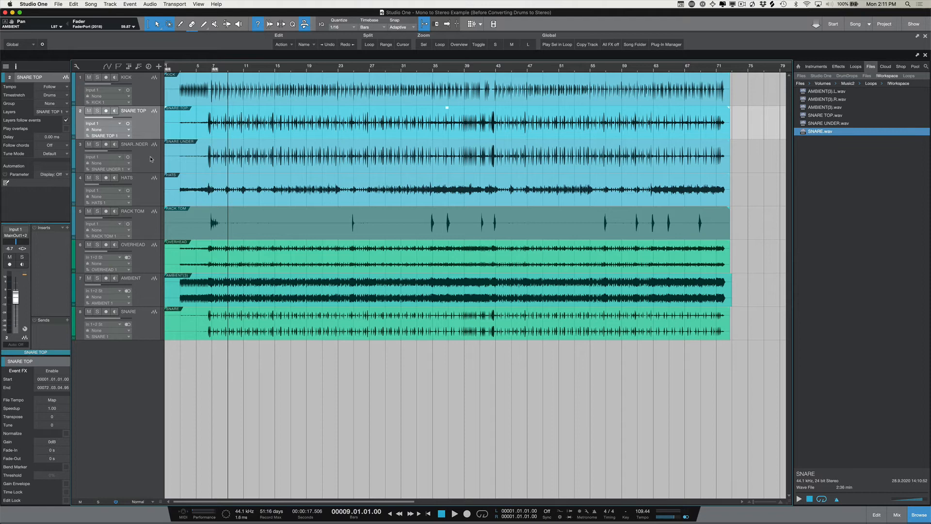
pyautogui.click(134, 143)
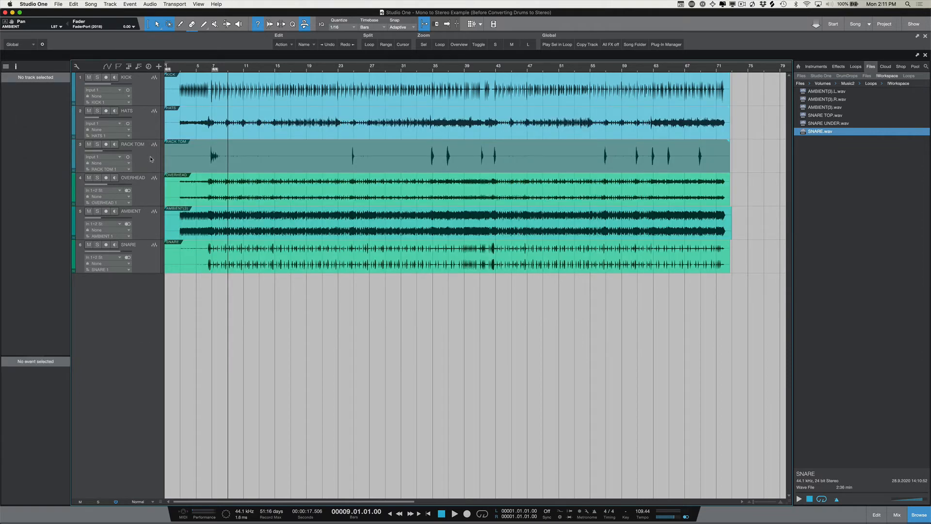
# Enable Event FX on the stereo SNARE track's event and bring up the insert effects list
pyautogui.click(127, 244)
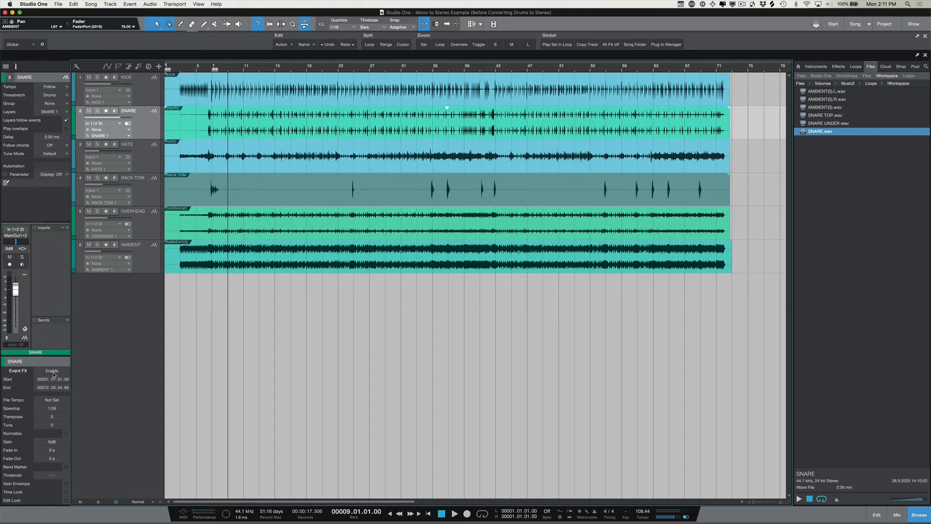
pyautogui.click(52, 370)
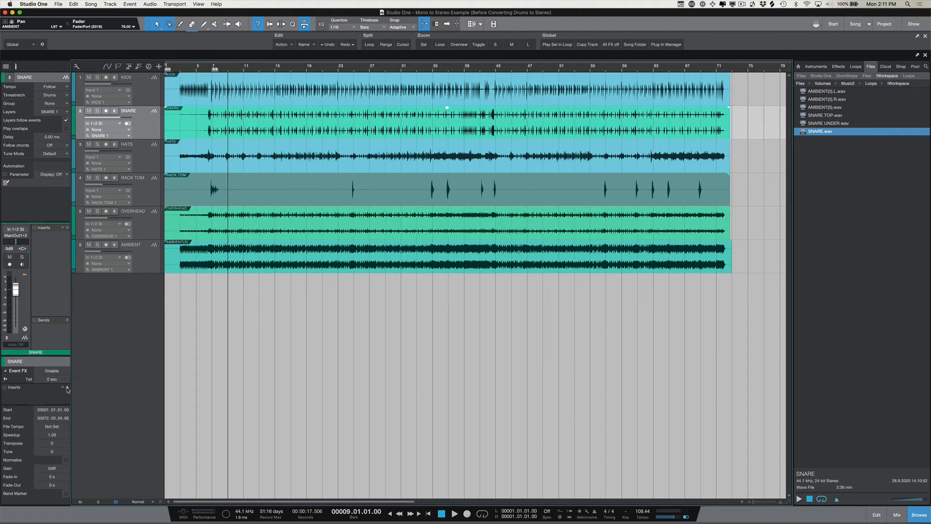
pyautogui.click(66, 390)
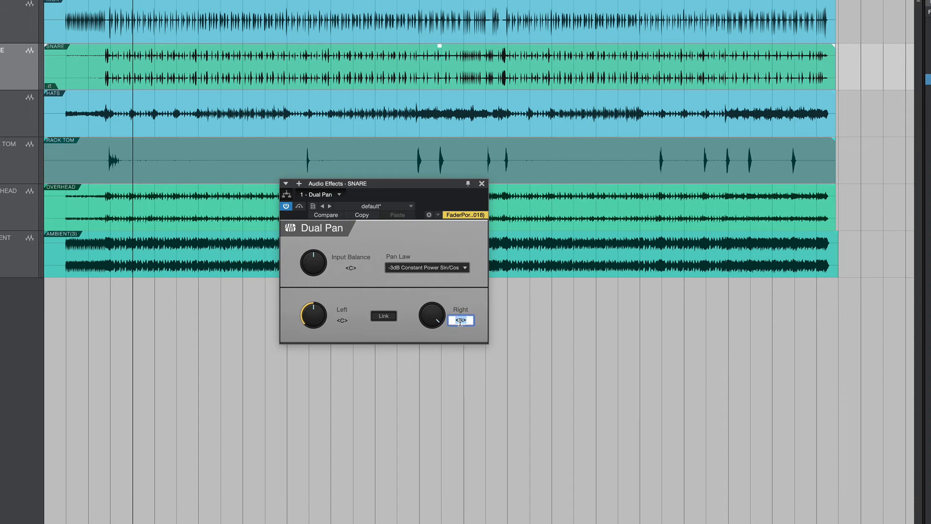
# Centre the Dual Pan right output at 0 and set its input balance to 70% left
pyautogui.write('0')
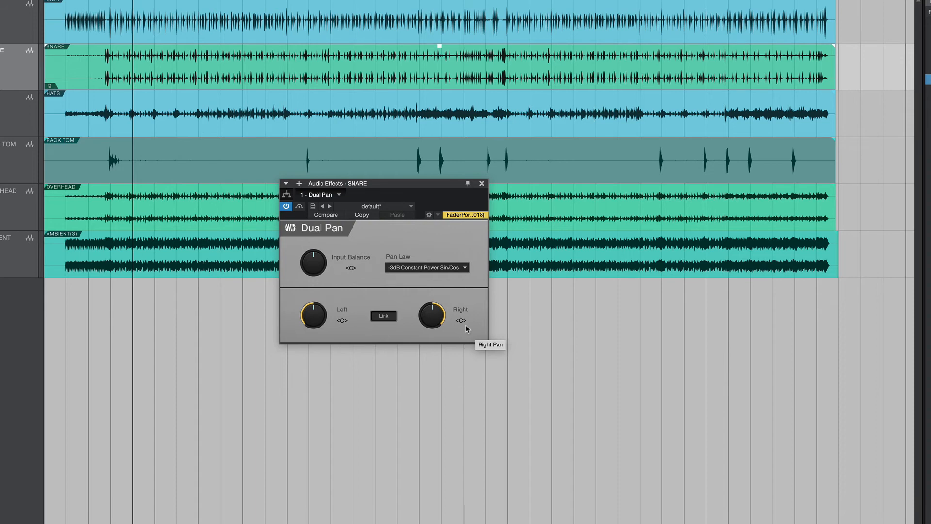
pyautogui.moveTo(319, 285)
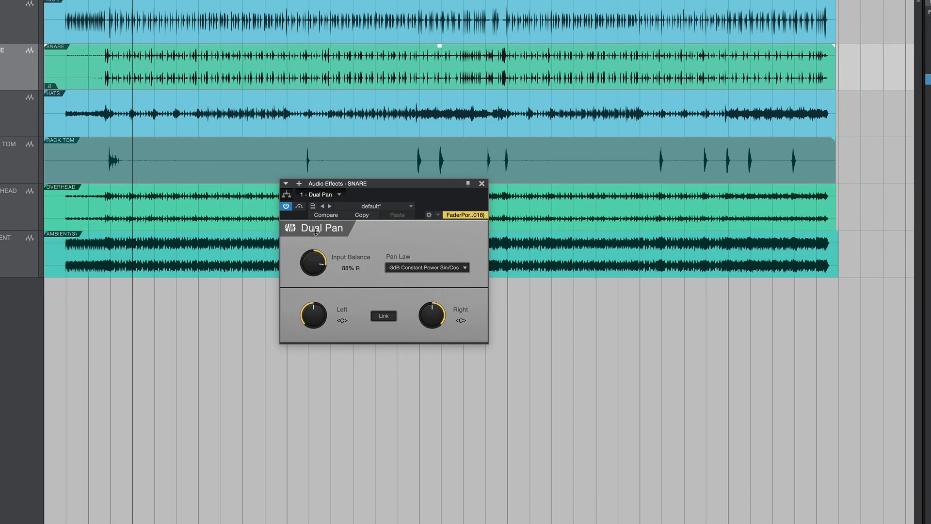
pyautogui.moveTo(313, 263); pyautogui.dragTo(312, 330)
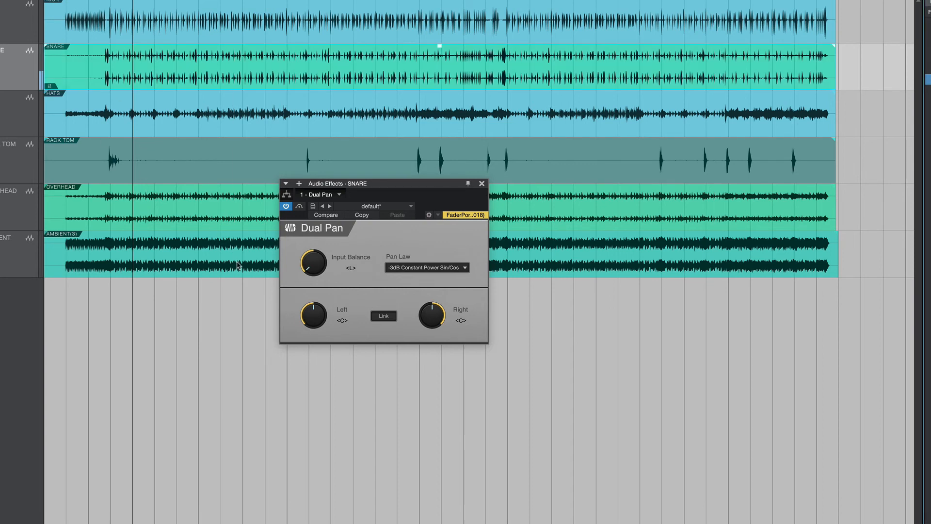
pyautogui.moveTo(313, 264); pyautogui.dragTo(313, 249)
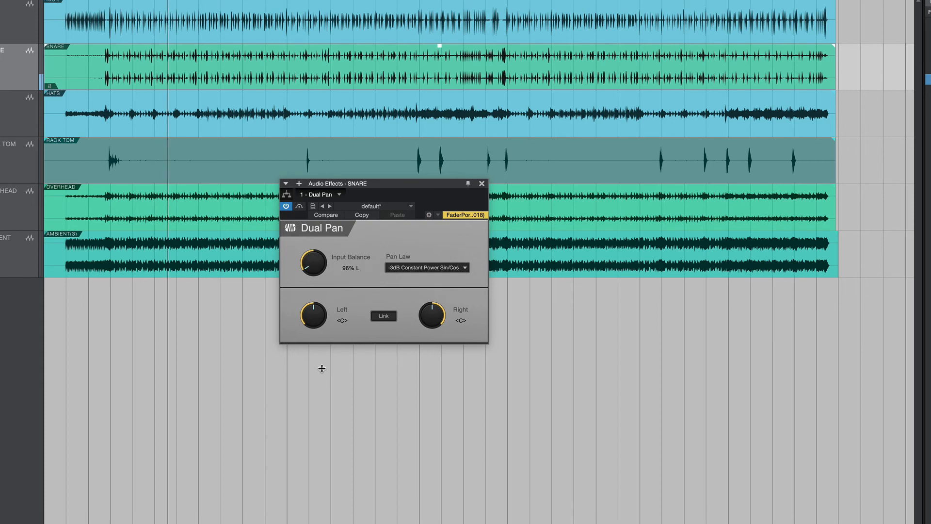
pyautogui.moveTo(312, 262); pyautogui.dragTo(312, 316)
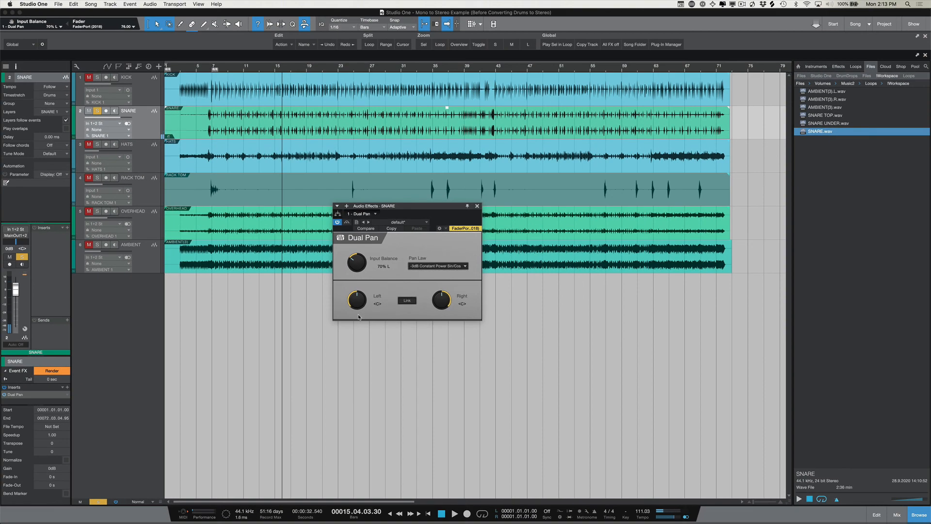
# Close the Dual Pan window, nudge the SNARE channel pan left and back to centre, and play
pyautogui.click(476, 207)
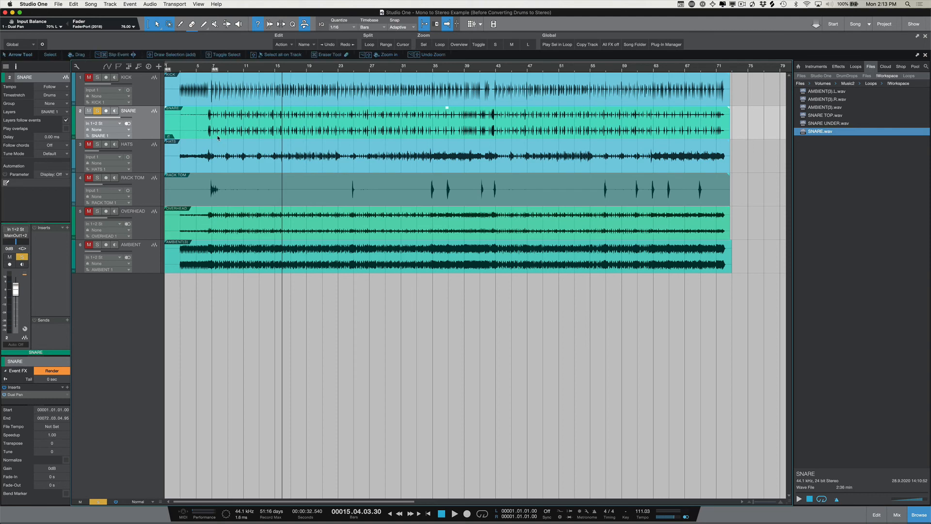
pyautogui.moveTo(16, 243)
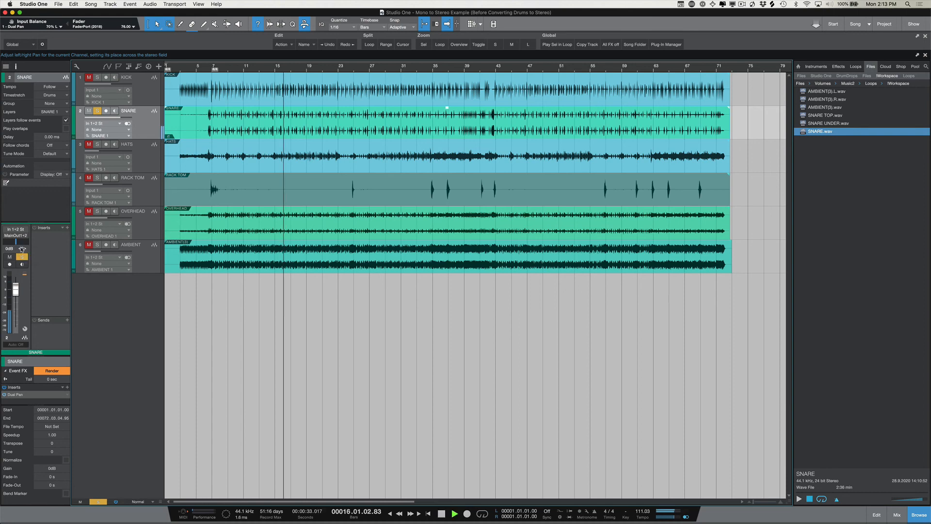
pyautogui.moveTo(20, 248); pyautogui.dragTo(20, 252)
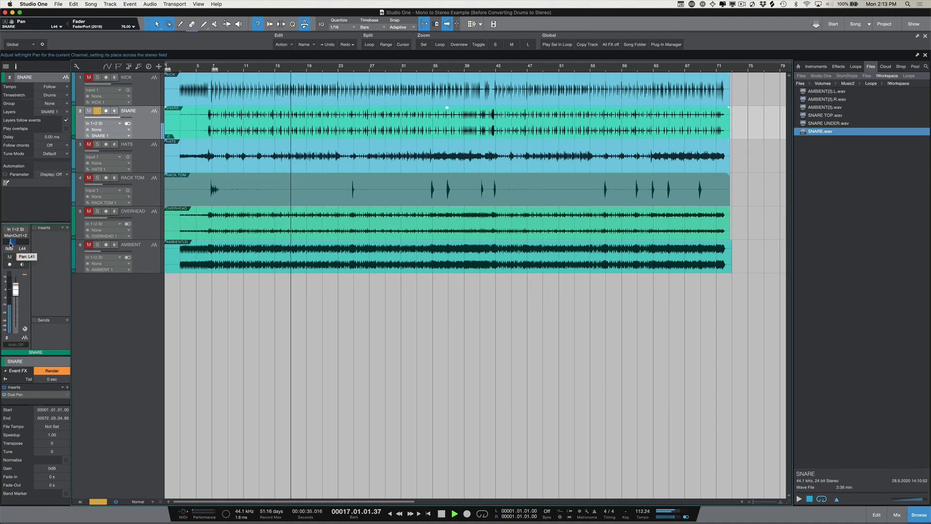
pyautogui.moveTo(12, 249); pyautogui.dragTo(24, 249)
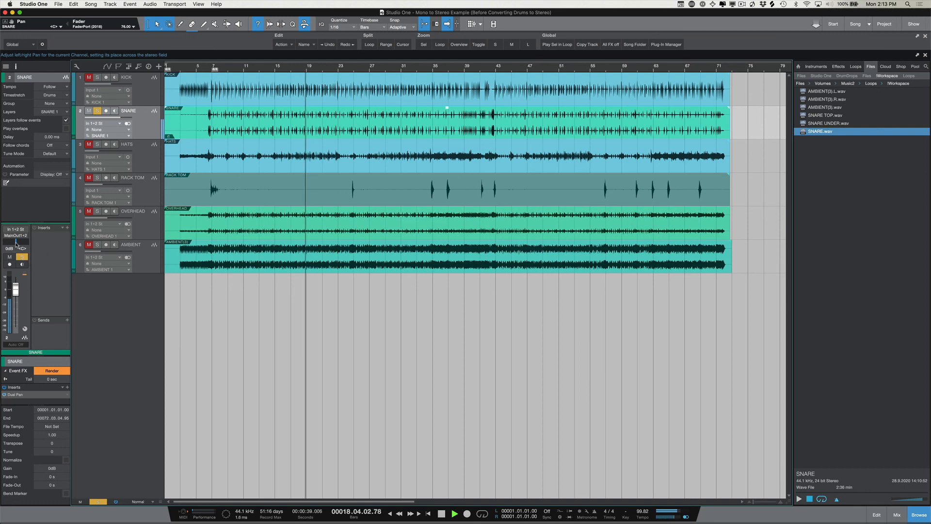
pyautogui.click(454, 513)
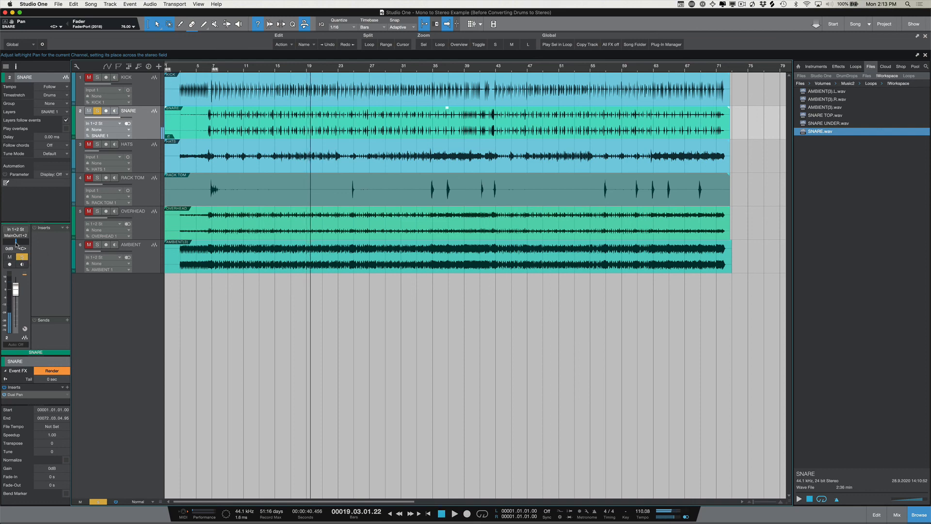